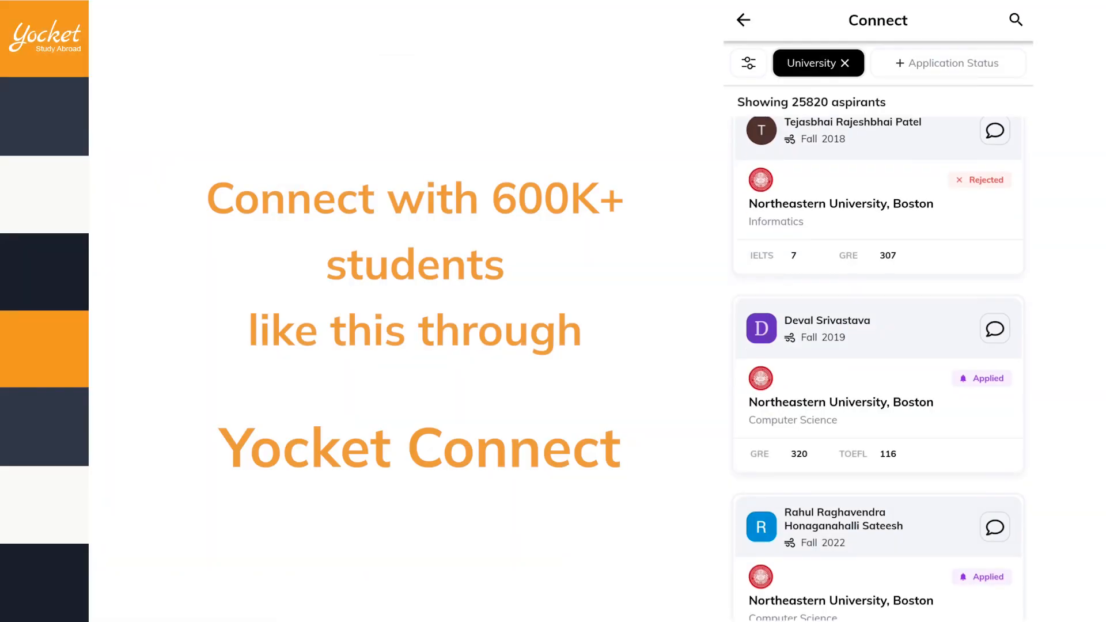
{"action": "scroll", "scroll_direction": "up", "scroll_amount": 3}
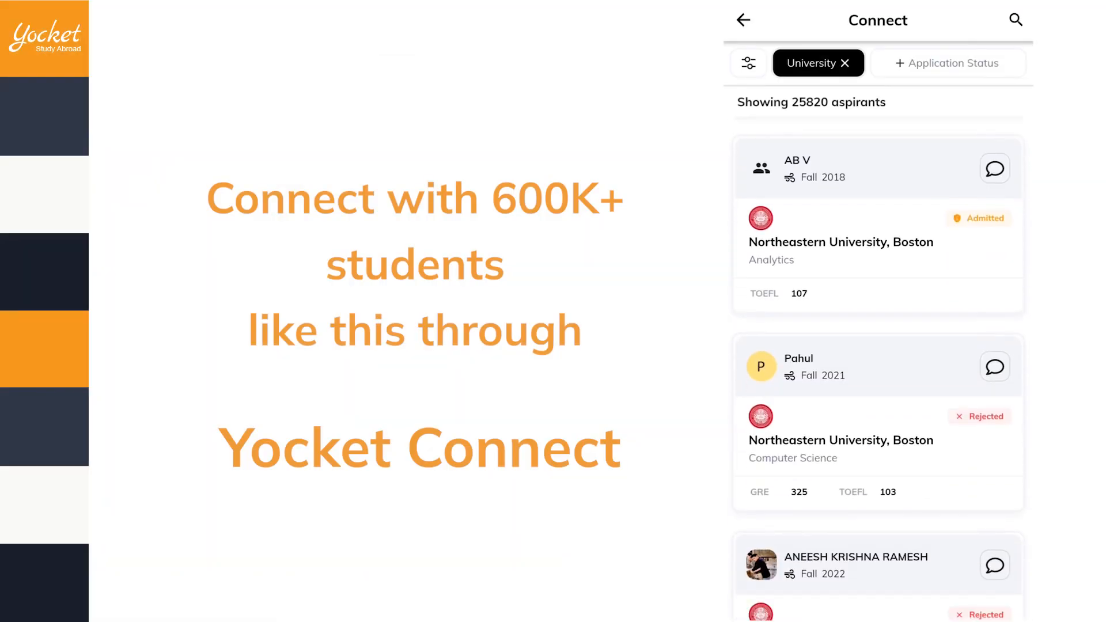